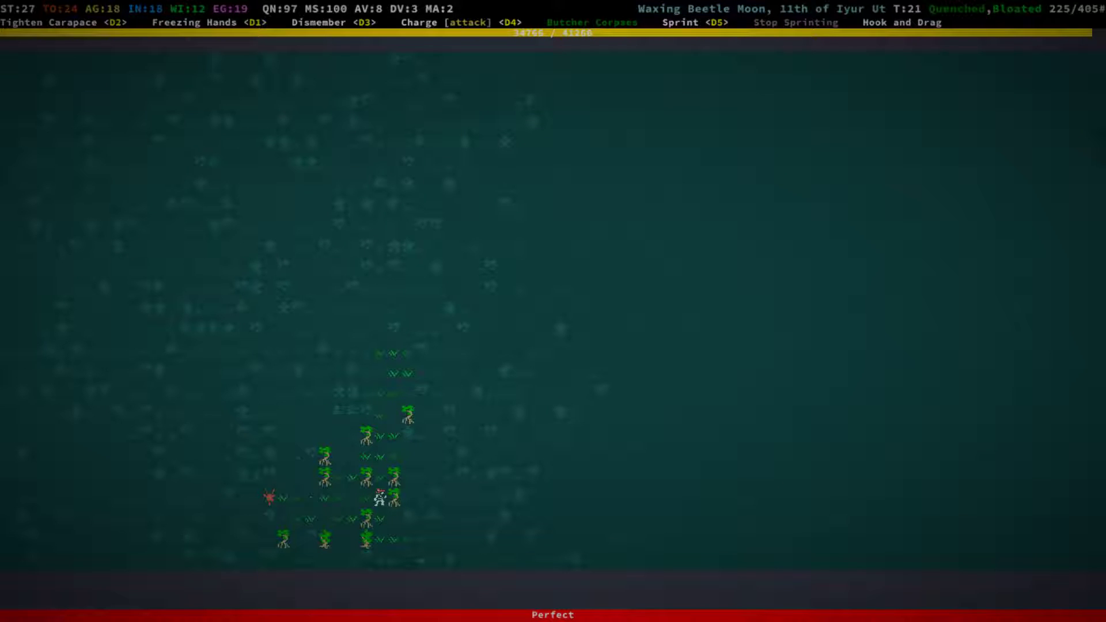
Step: Read the pistol's description, inspect the nearby wooly ring mail, then continue through the tanglewood
key(e)
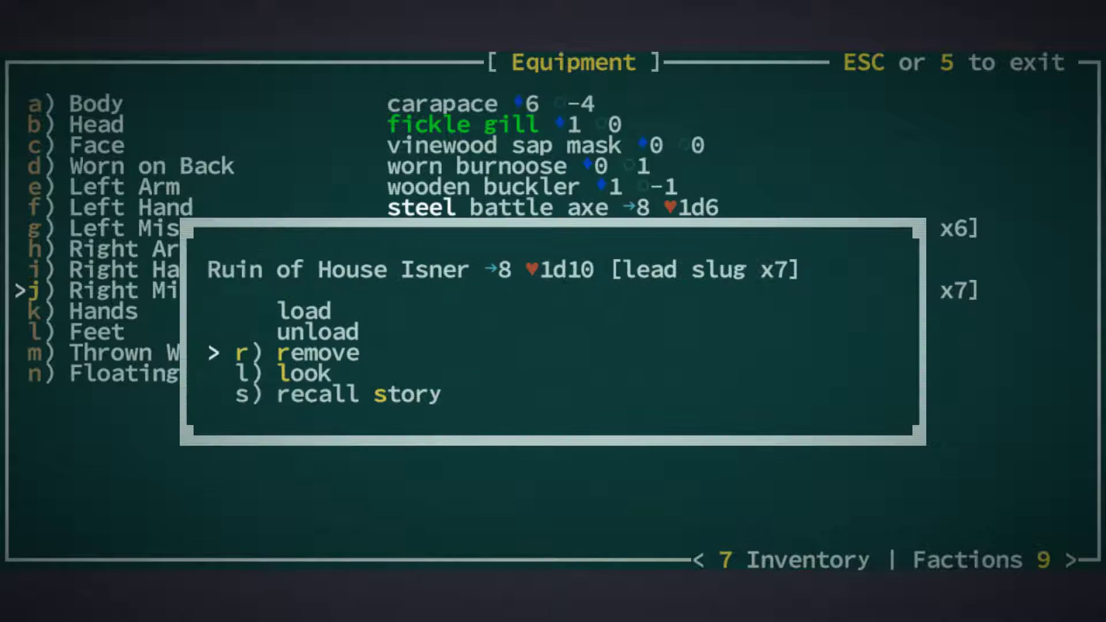
click(316, 393)
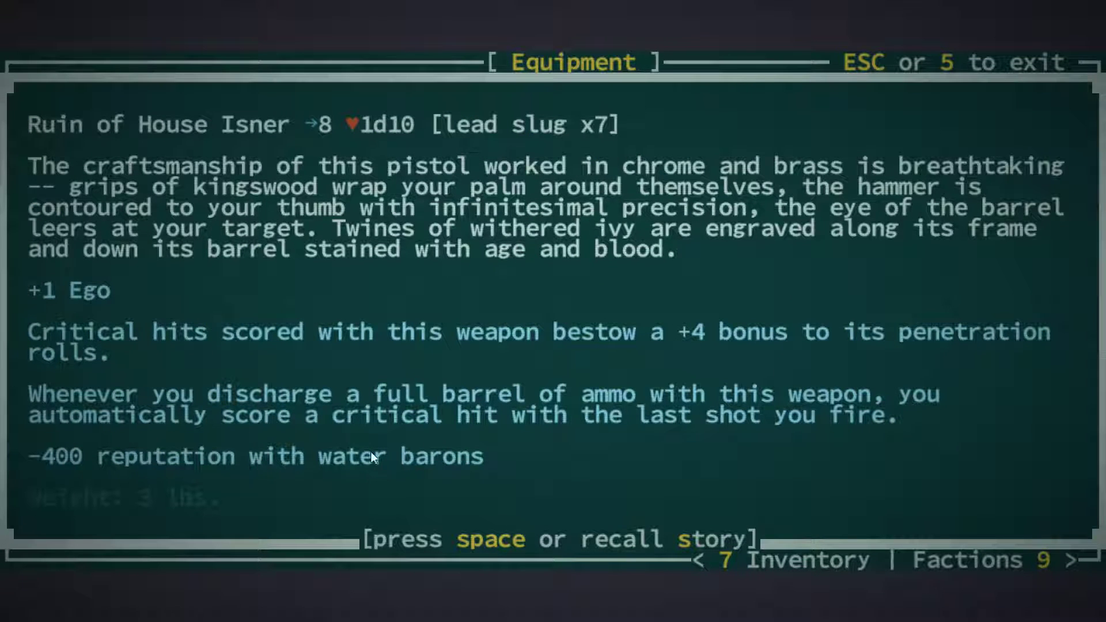
mouse_move(1048, 524)
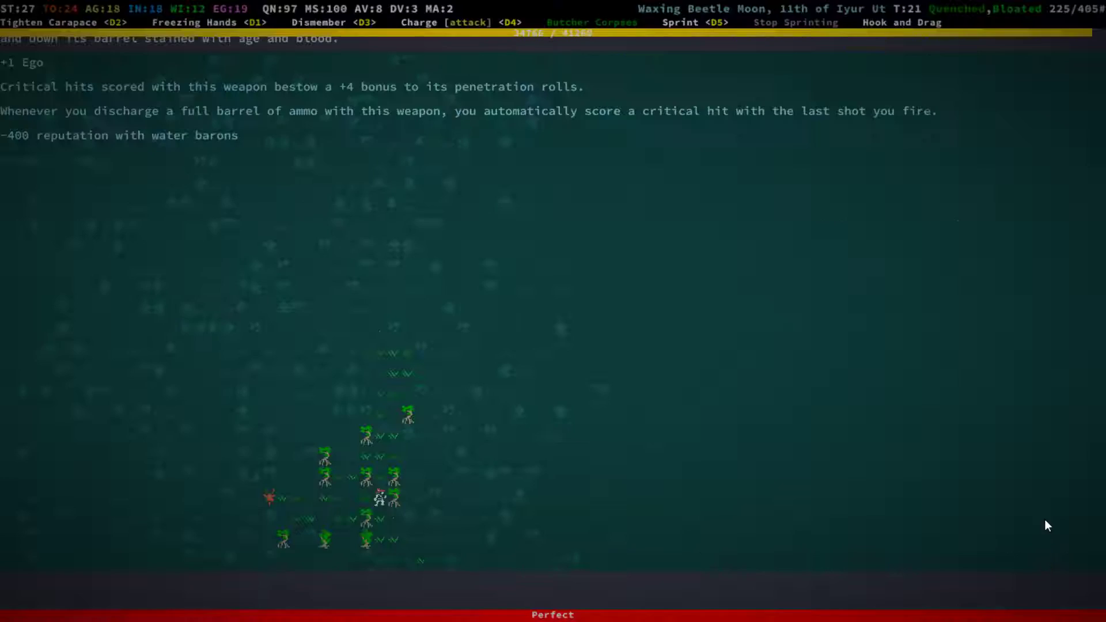
key(Down)
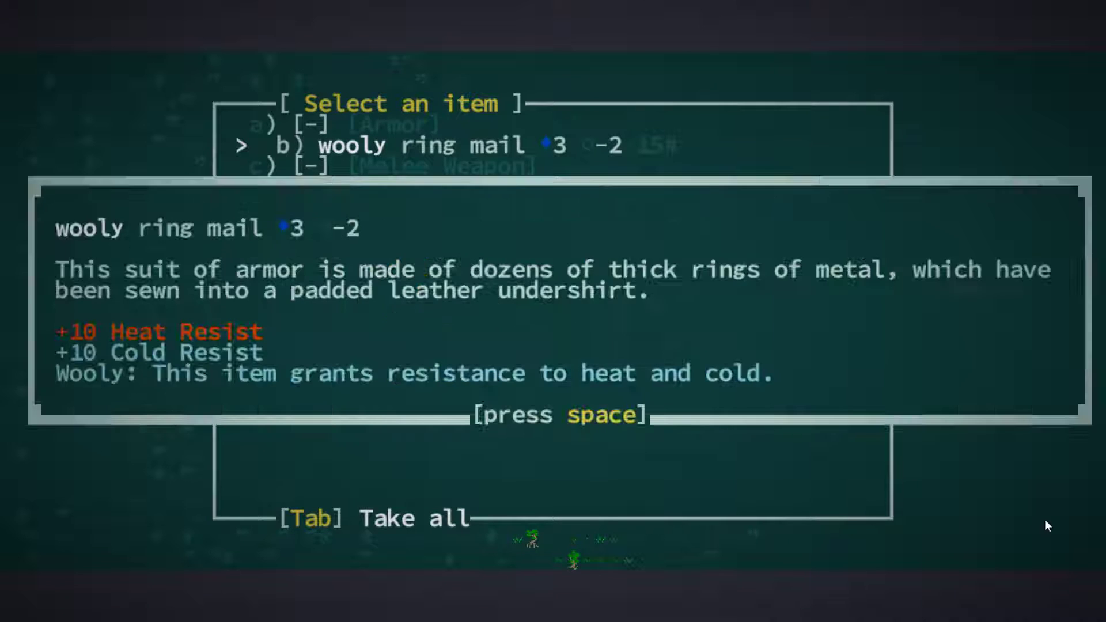
key(space)
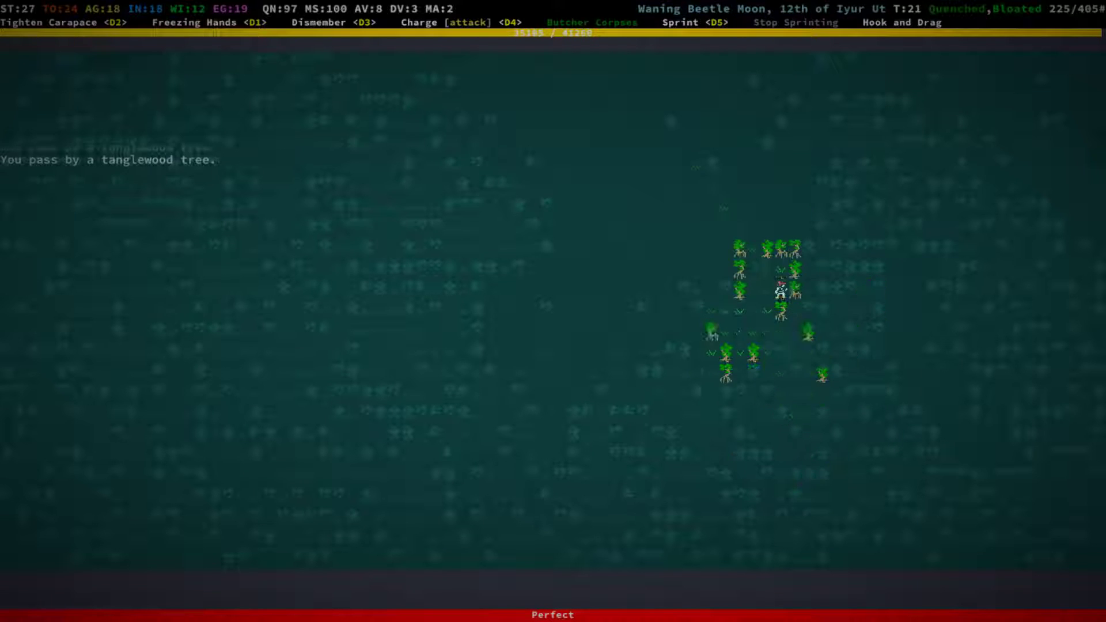
key(up)
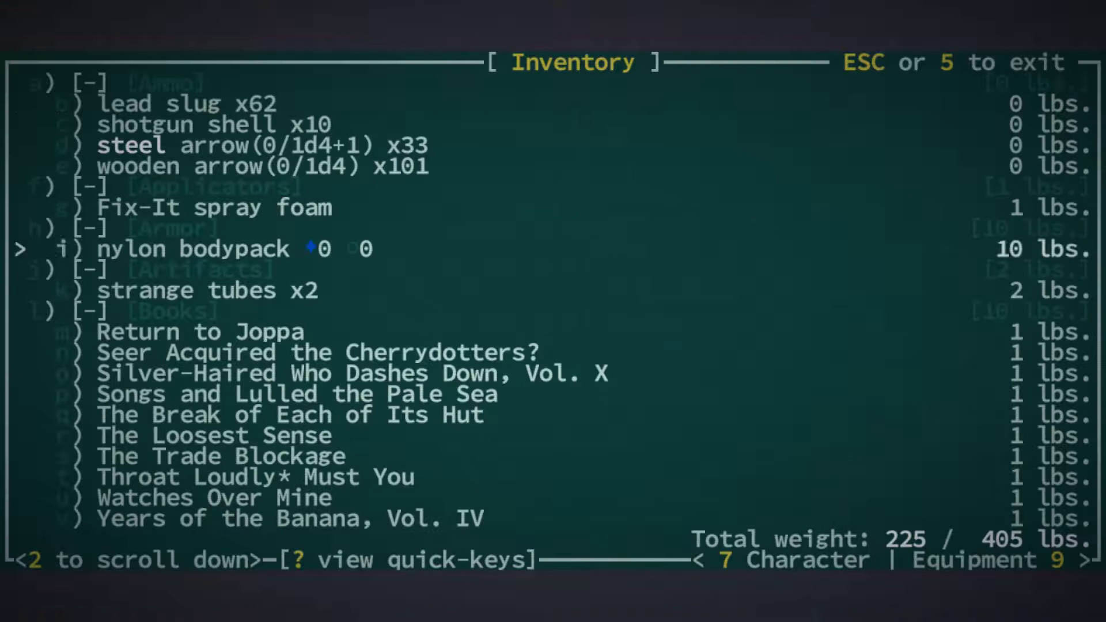
Step: Kill the pygmy forager for 35 XP, then browse the reopened inventory down to waterskins
scroll(down, 3)
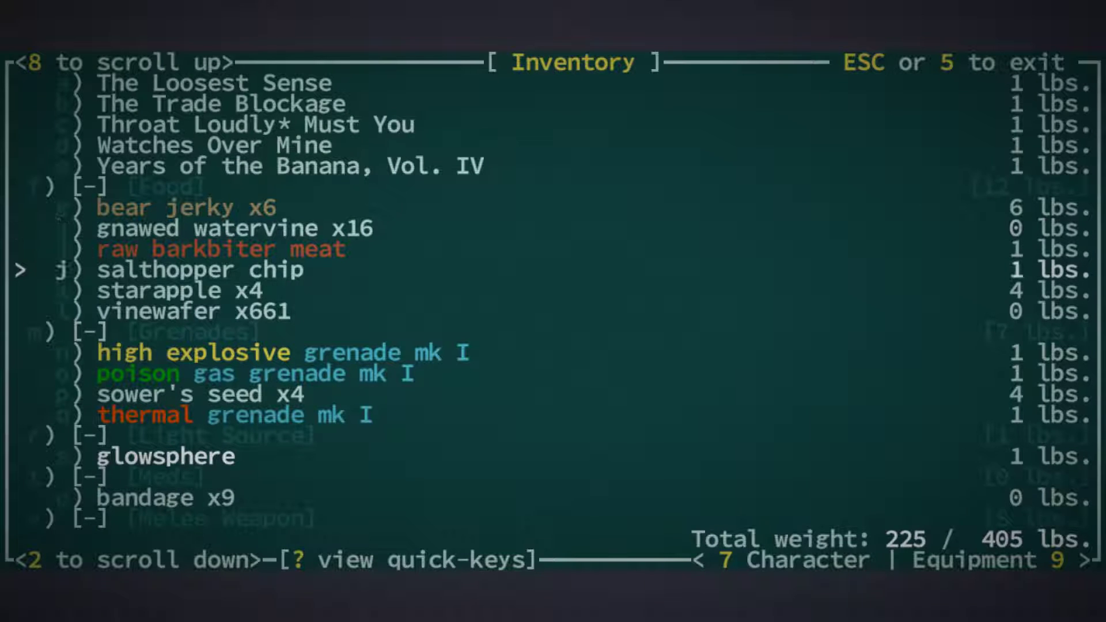
key(Escape)
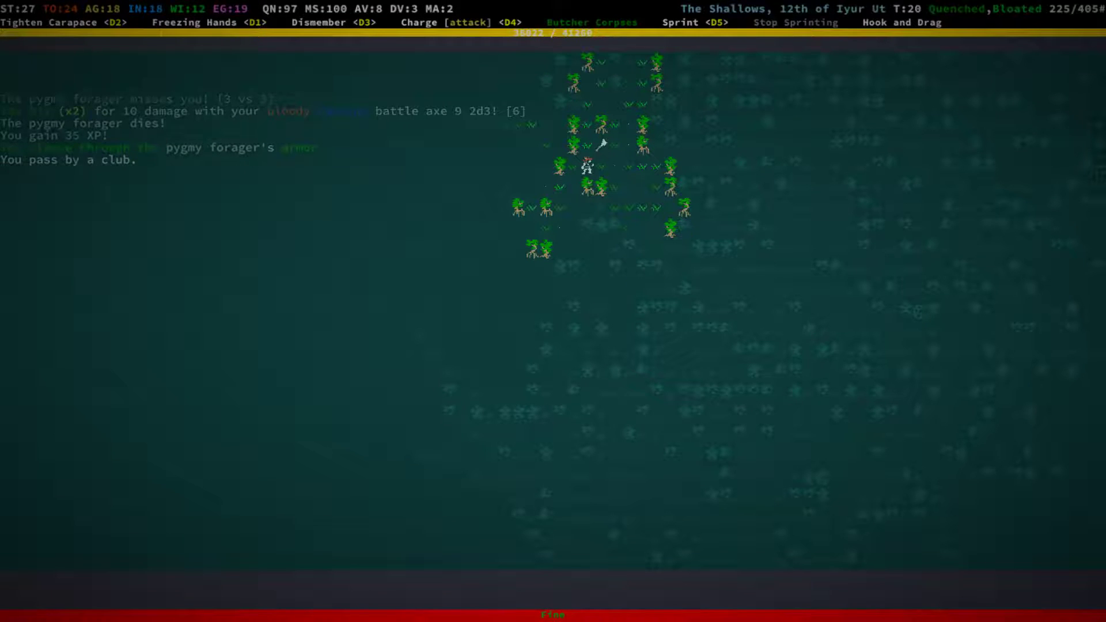
key(i)
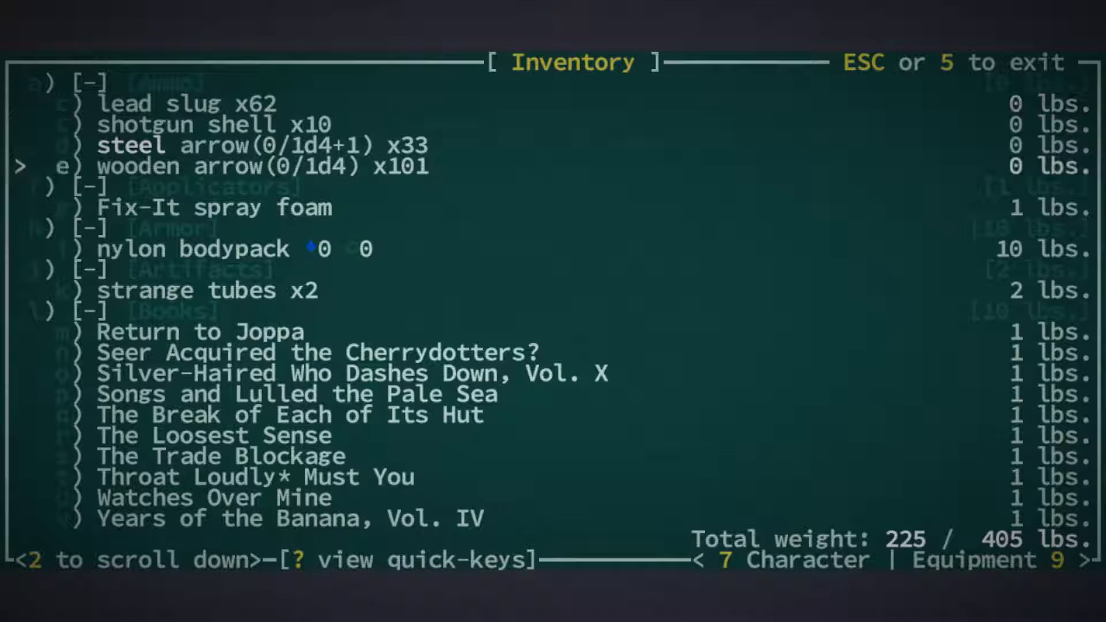
scroll(down, 3)
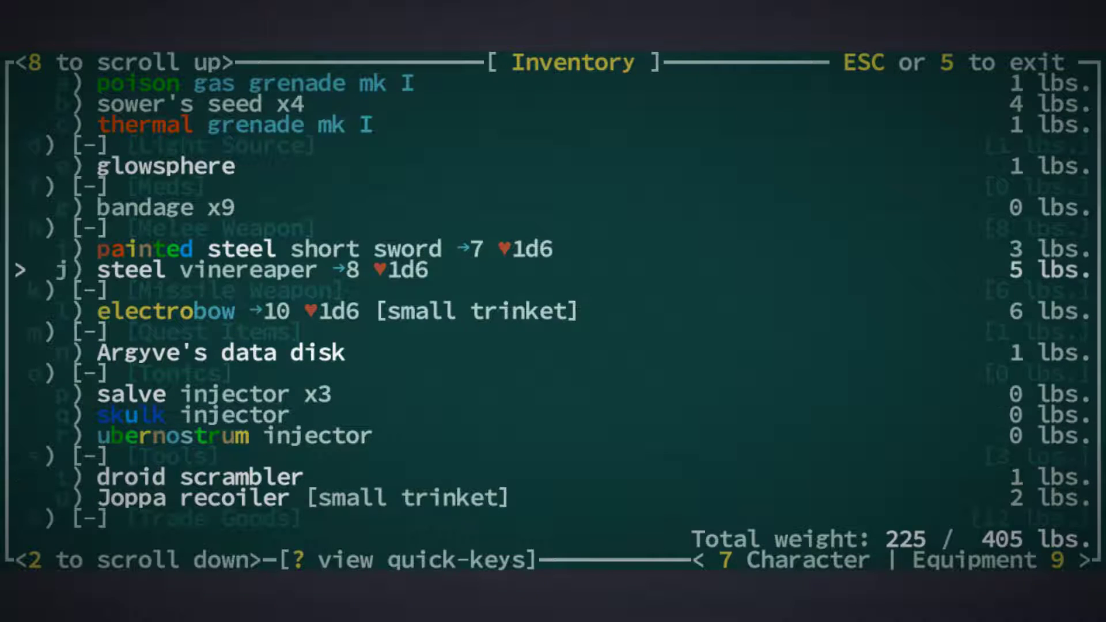
scroll(down, 3)
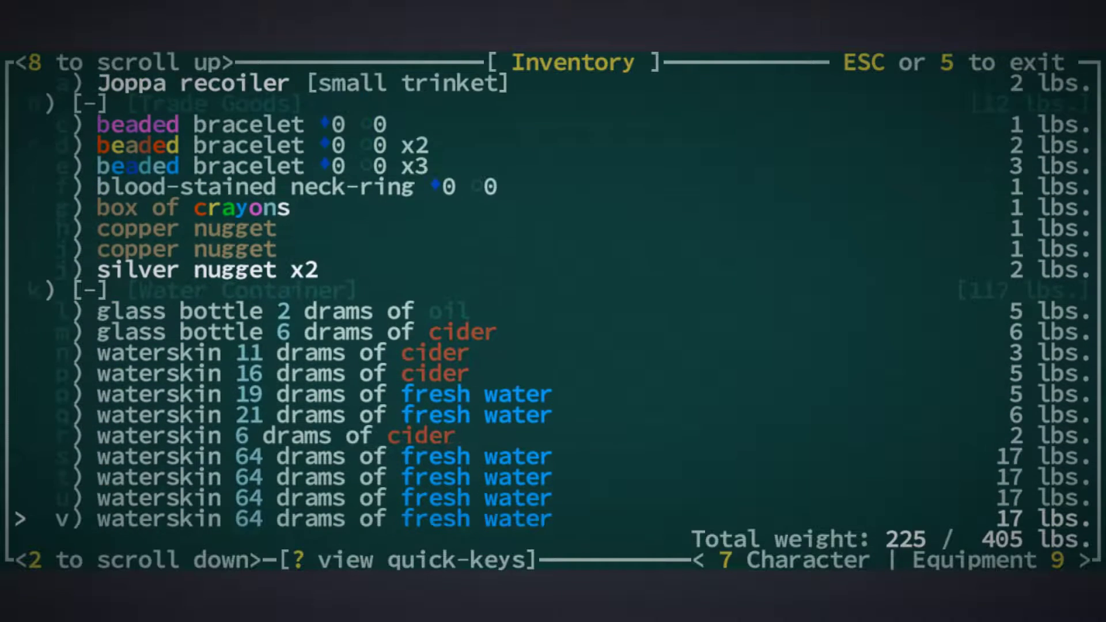
scroll(down, 3)
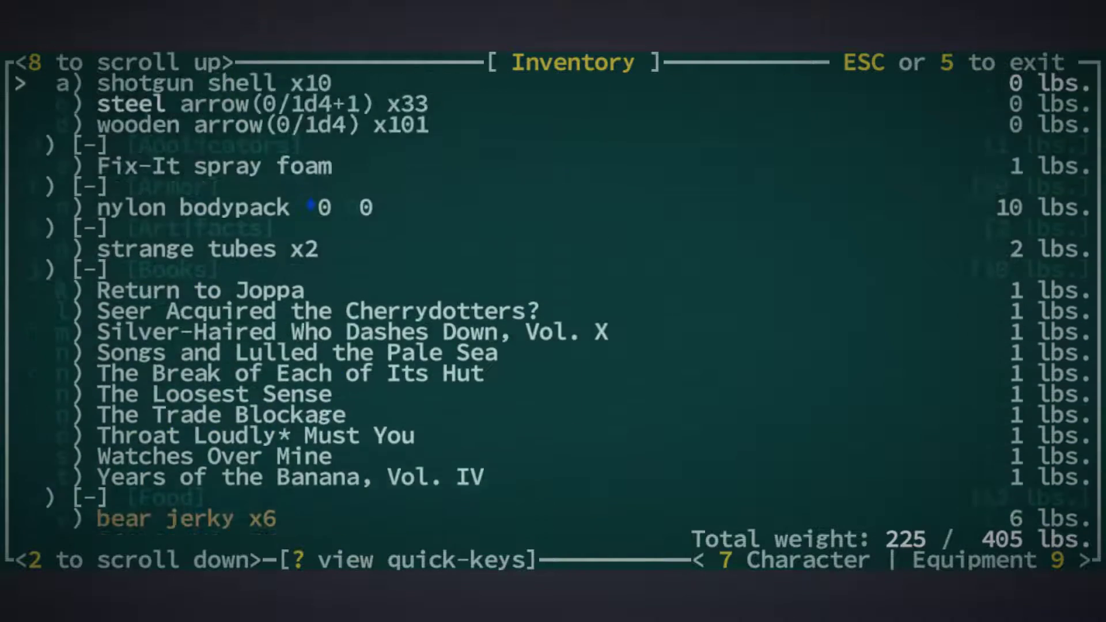
Step: Return to the jungle map and pick up a sower's seed, reaching 232 lbs
key(Escape)
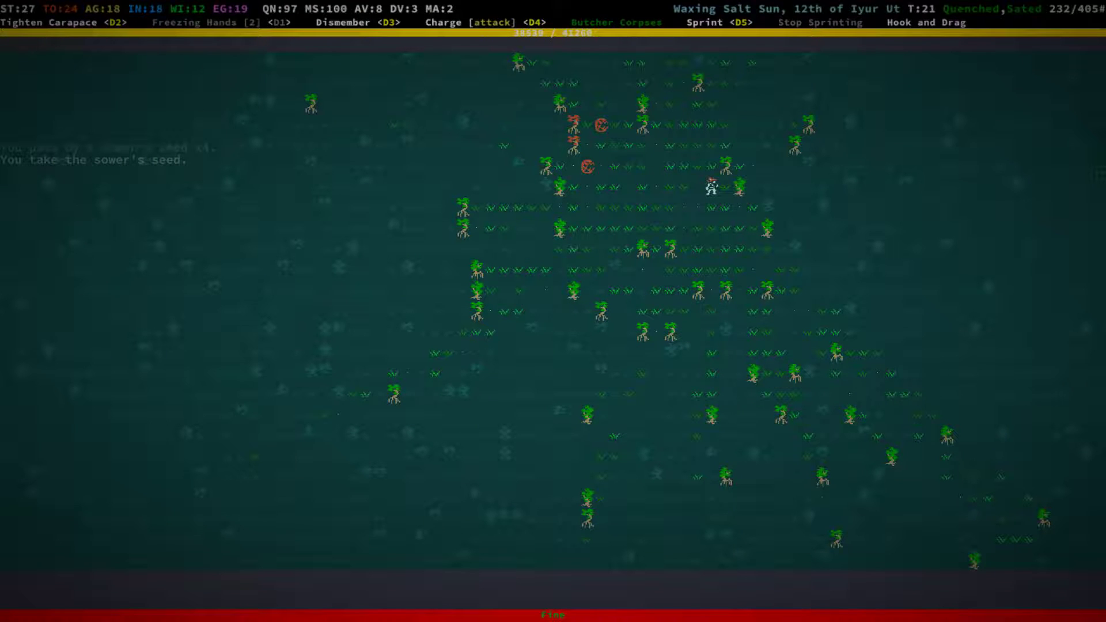
Step: Eat the beetle corpse from the inventory, leaving the character bloated at 238 lbs
key(i)
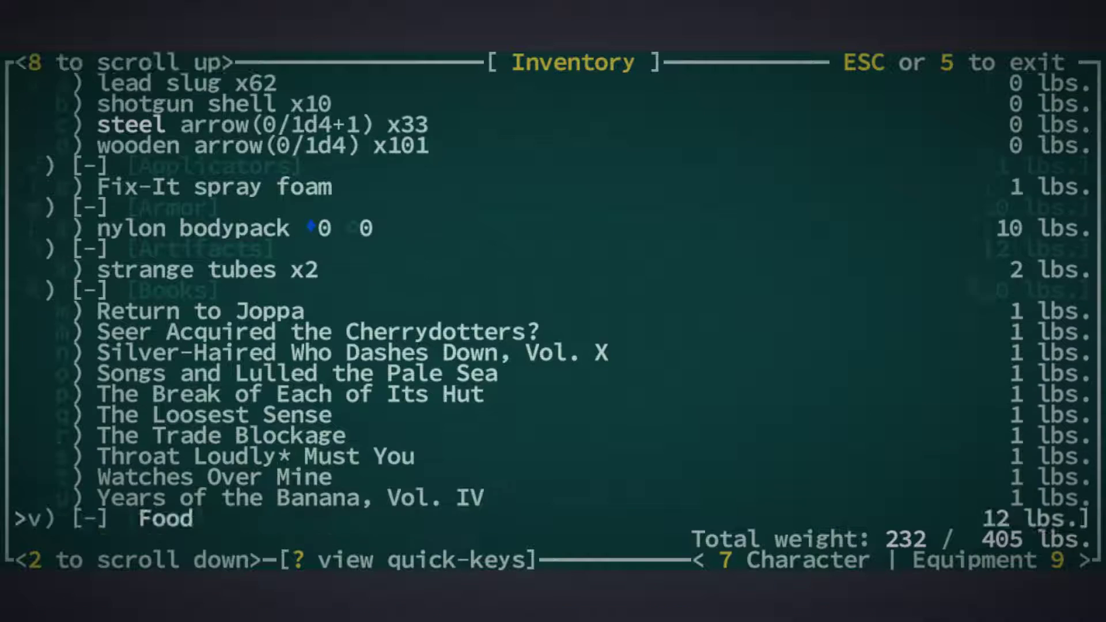
scroll(down, 3)
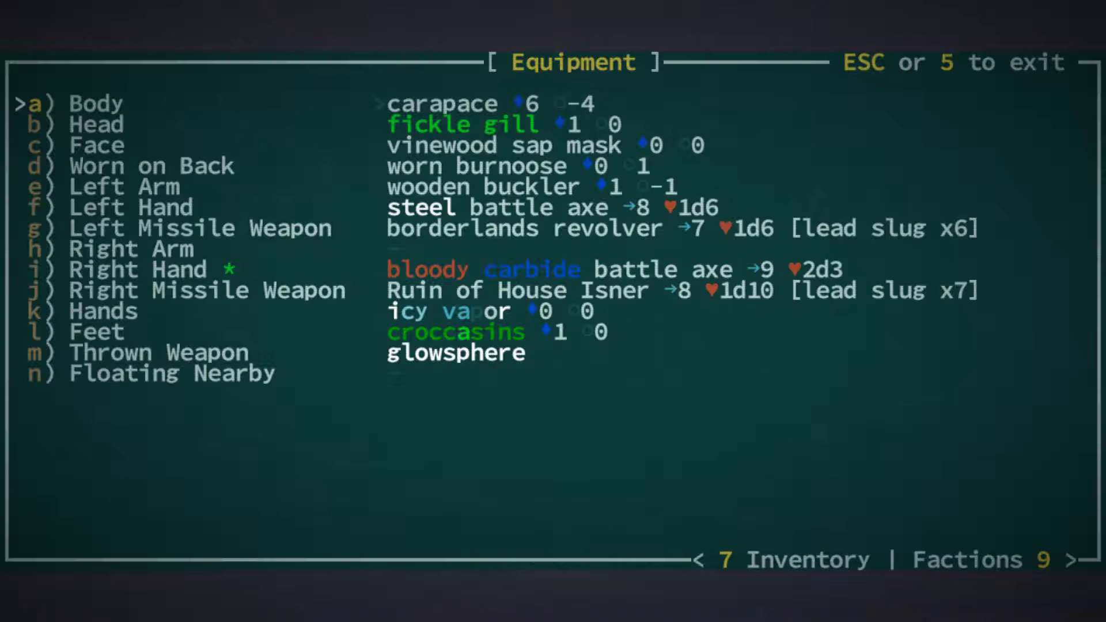
key(Escape)
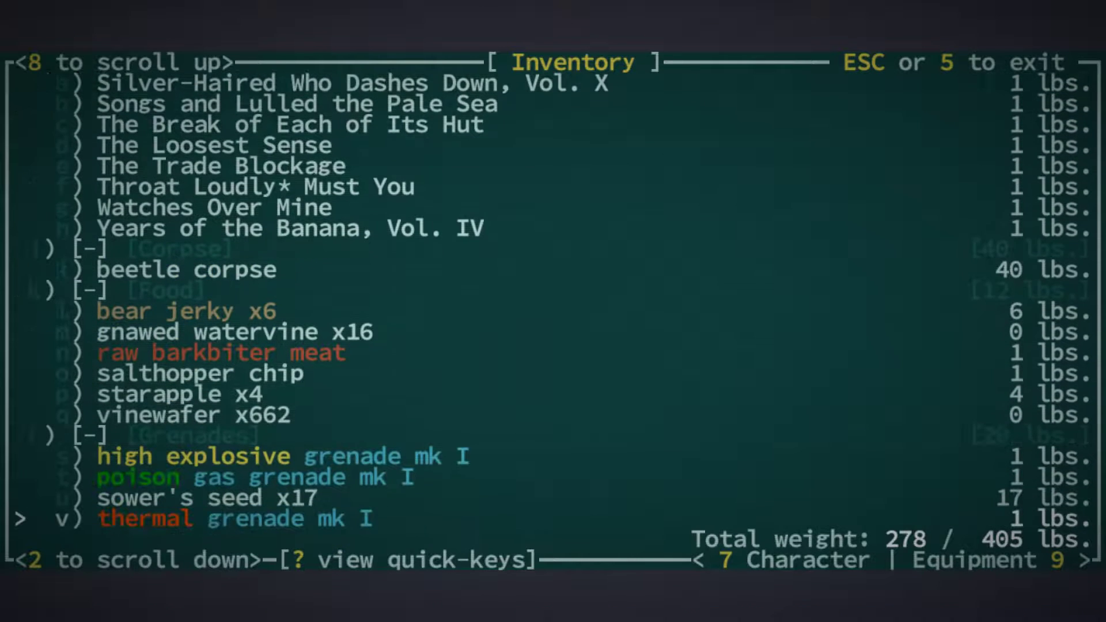
click(186, 270)
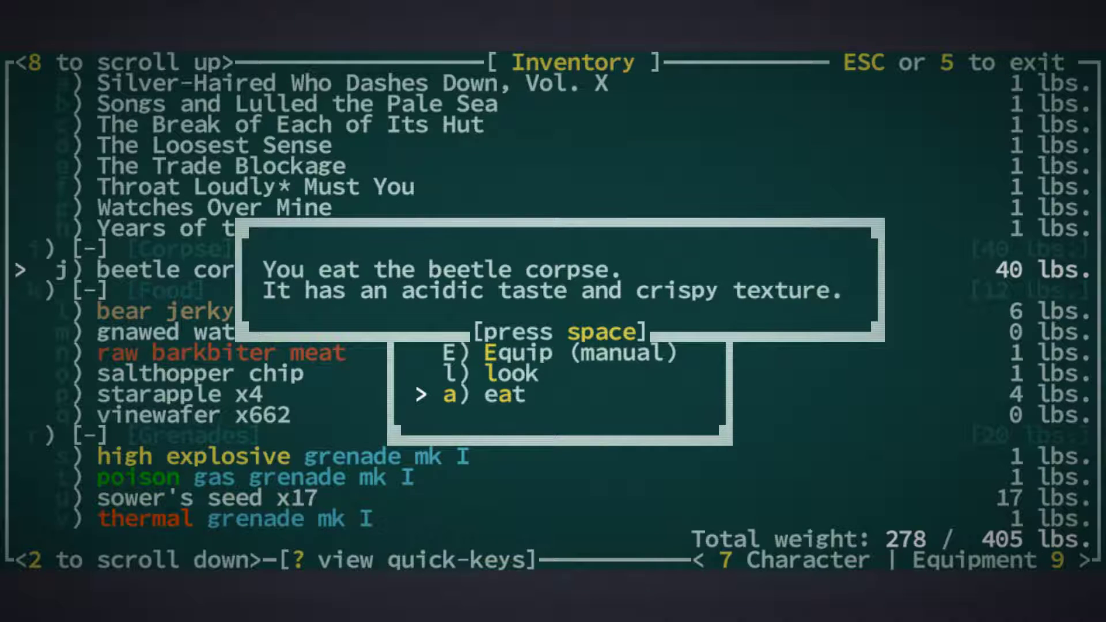
key(space)
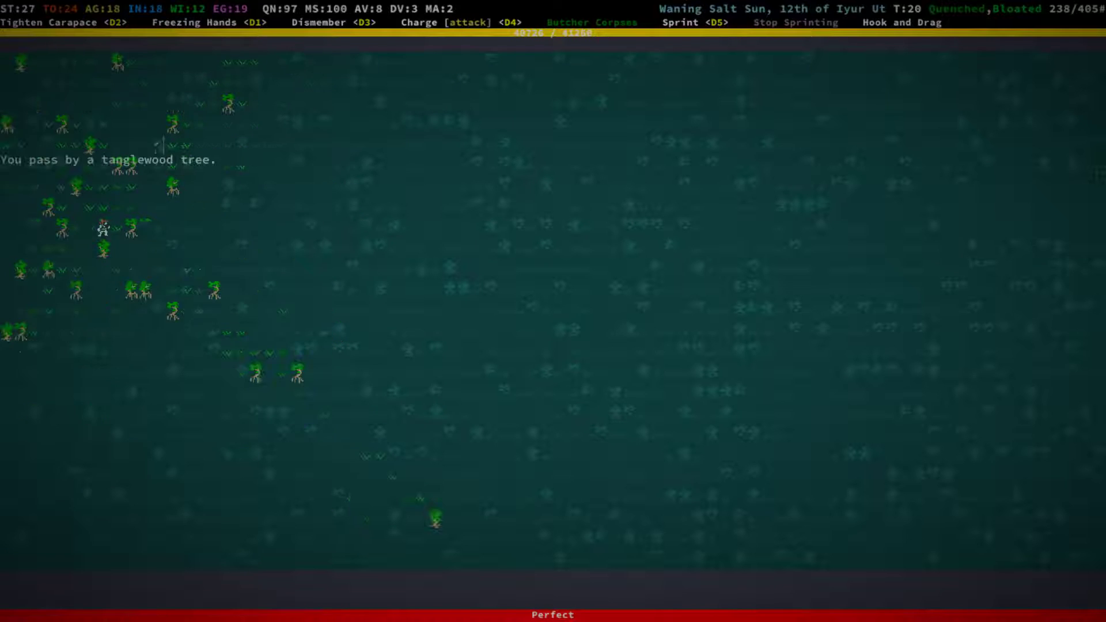
Step: Walk south through the tanglewood forest
key(Down)
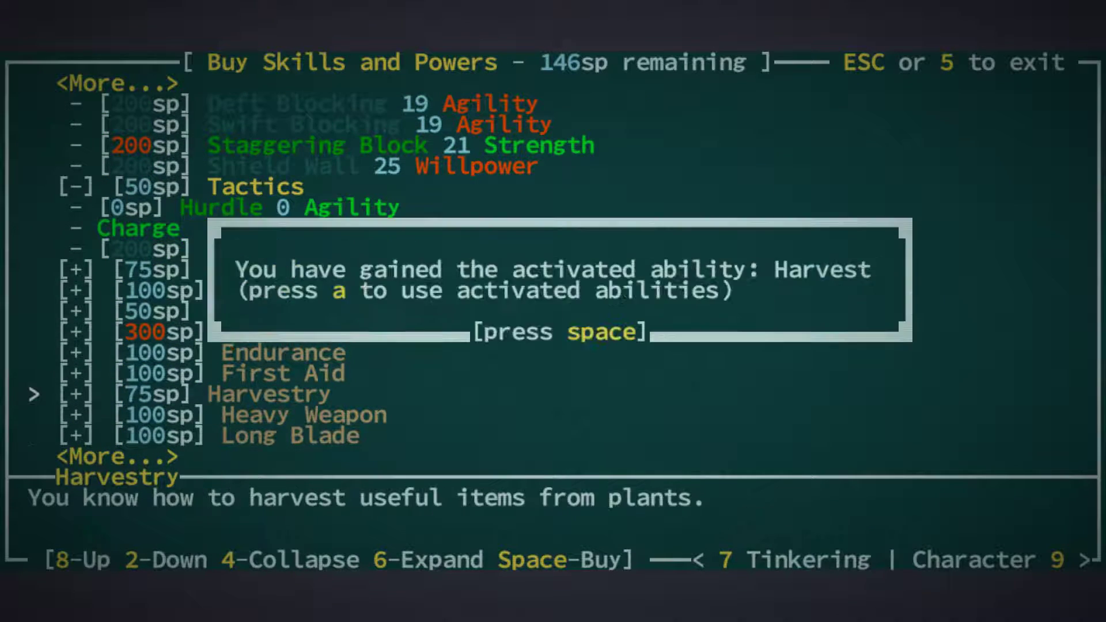
Step: Dismiss the new Harvest ability notice after buying Harvestry and resume play
key(space)
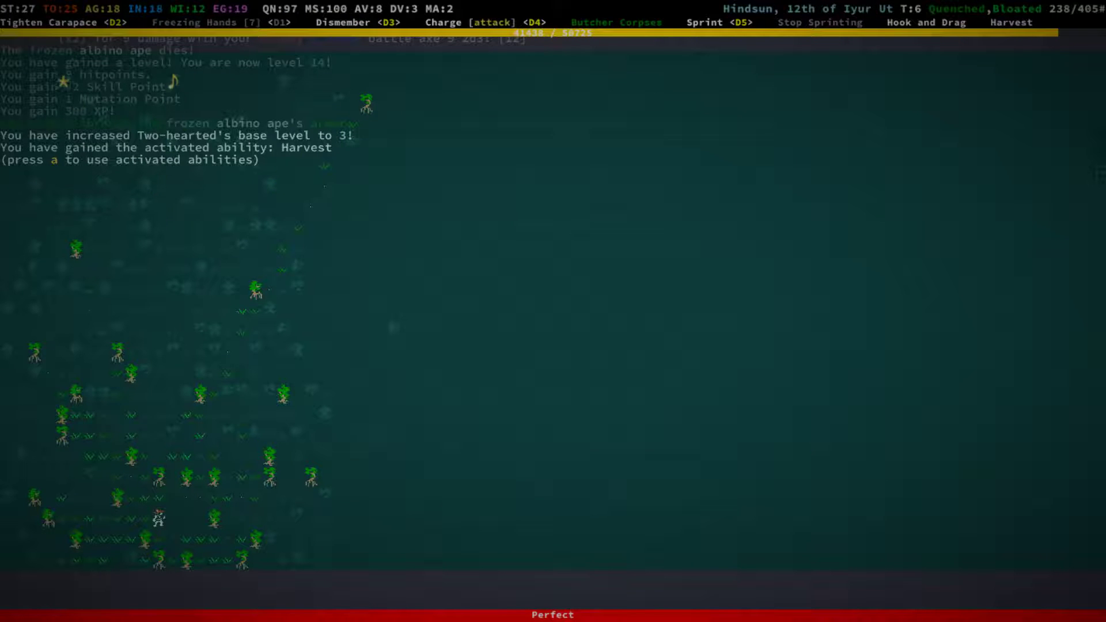
key(a)
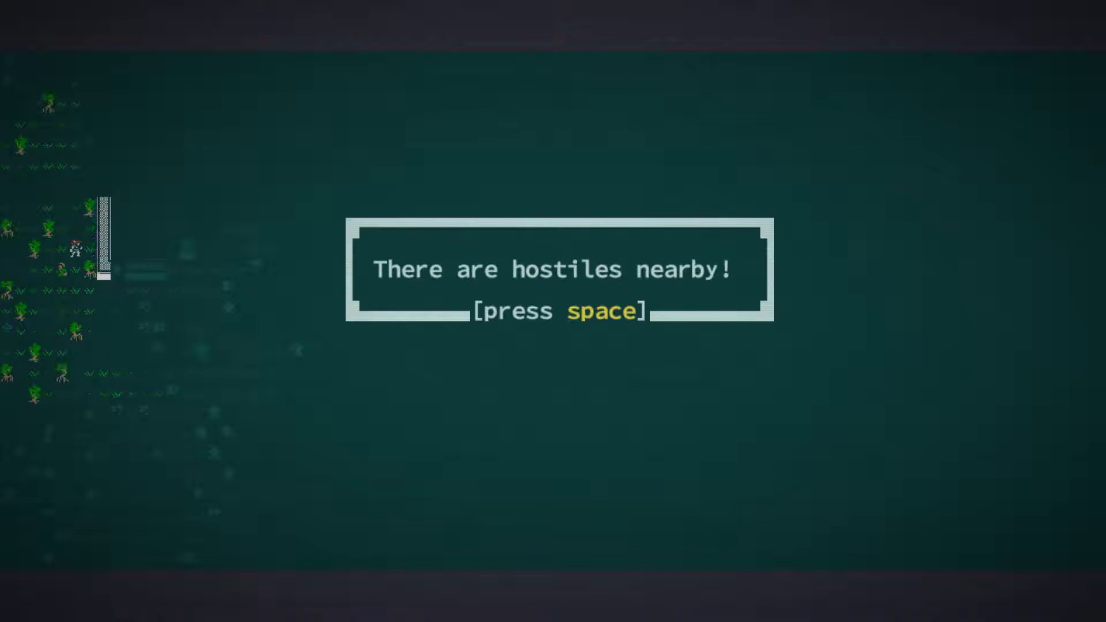
Step: Dismiss the hostiles warning, fight inside the walled ruin, and clear the cooldown message
key(space)
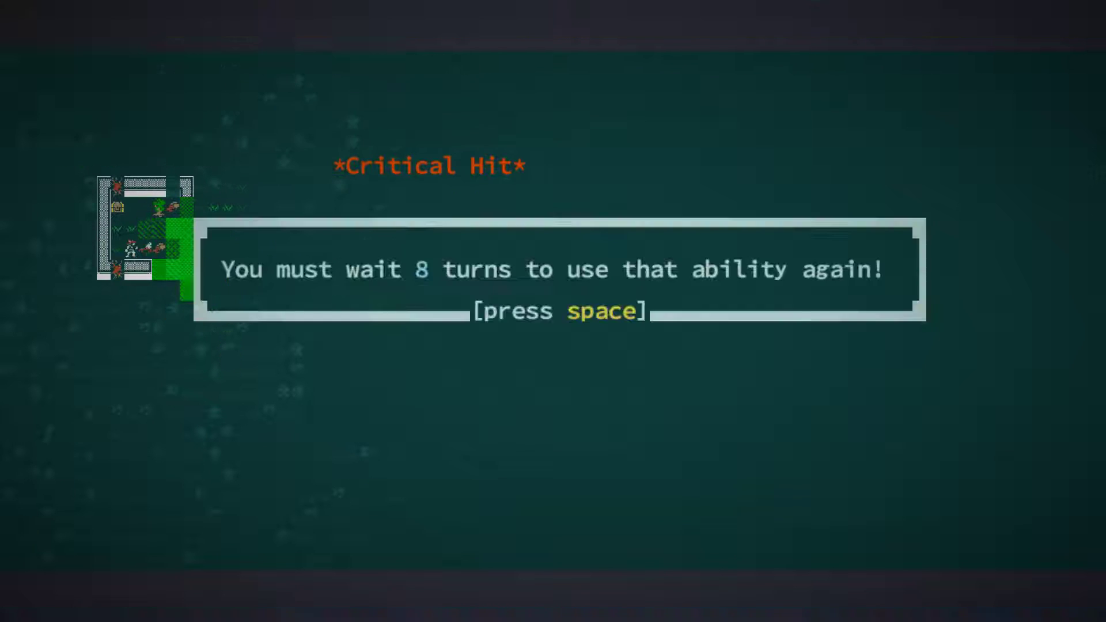
key(space)
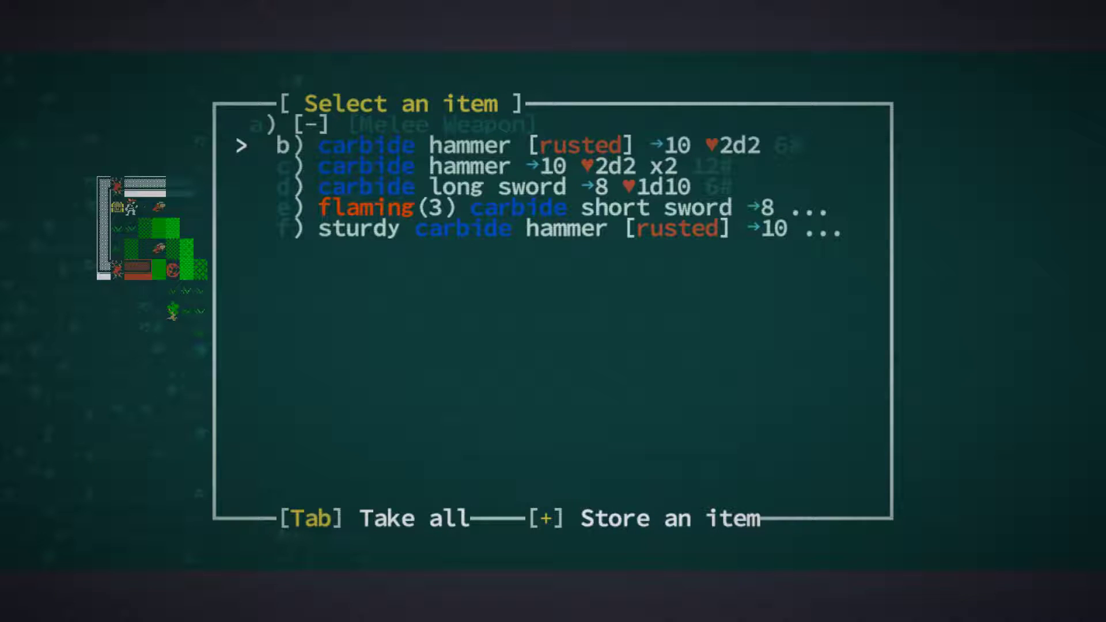
Step: Take a carbide weapon from the stash and leave the ruins wielding the carbide battle axe
key(down)
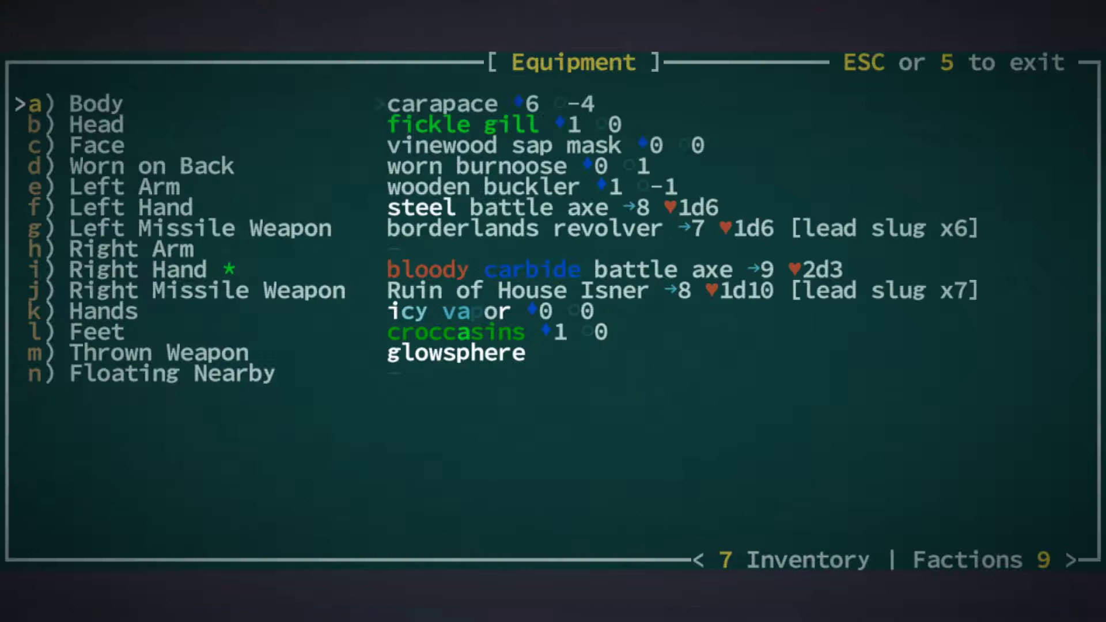
key(Escape)
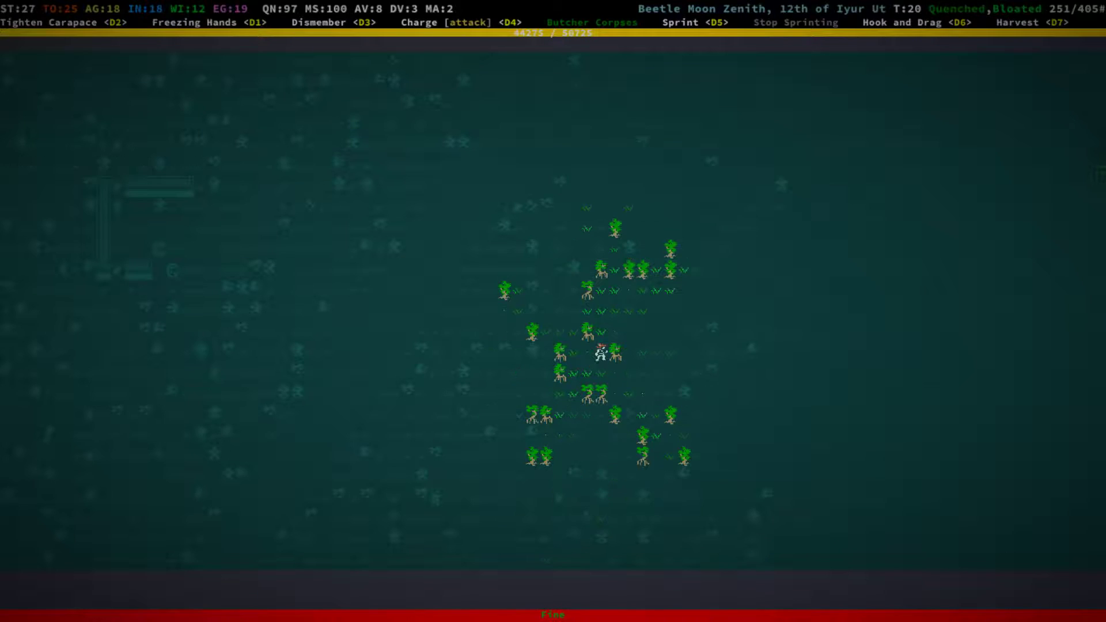
Step: Reach Grit Gate and acknowledge the 500 XP Travel to Grit Gate reward
key(e)
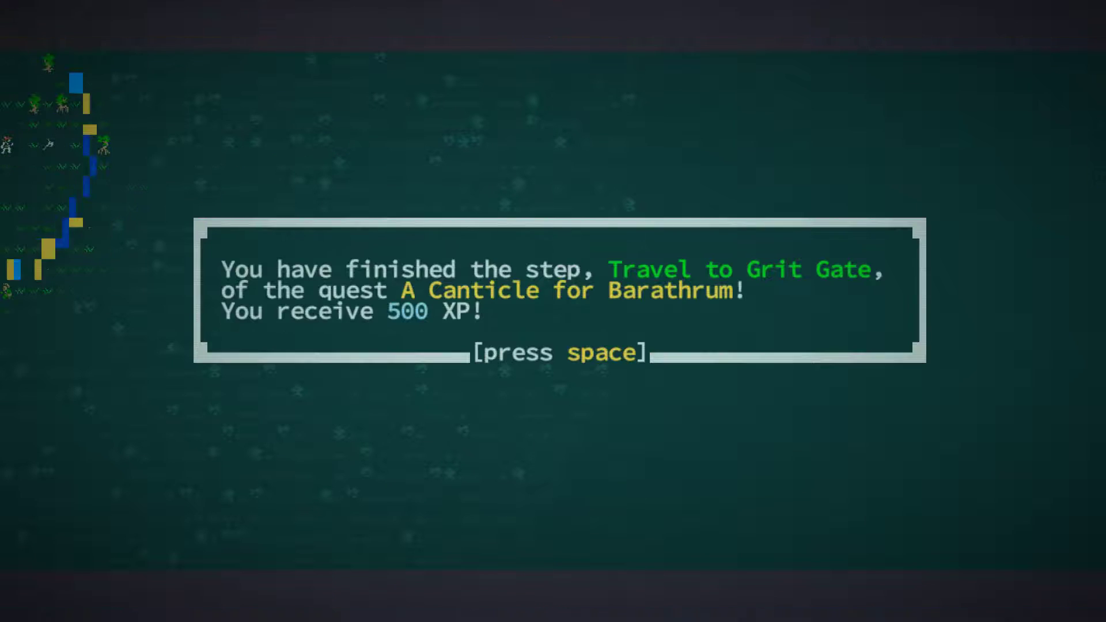
key(space)
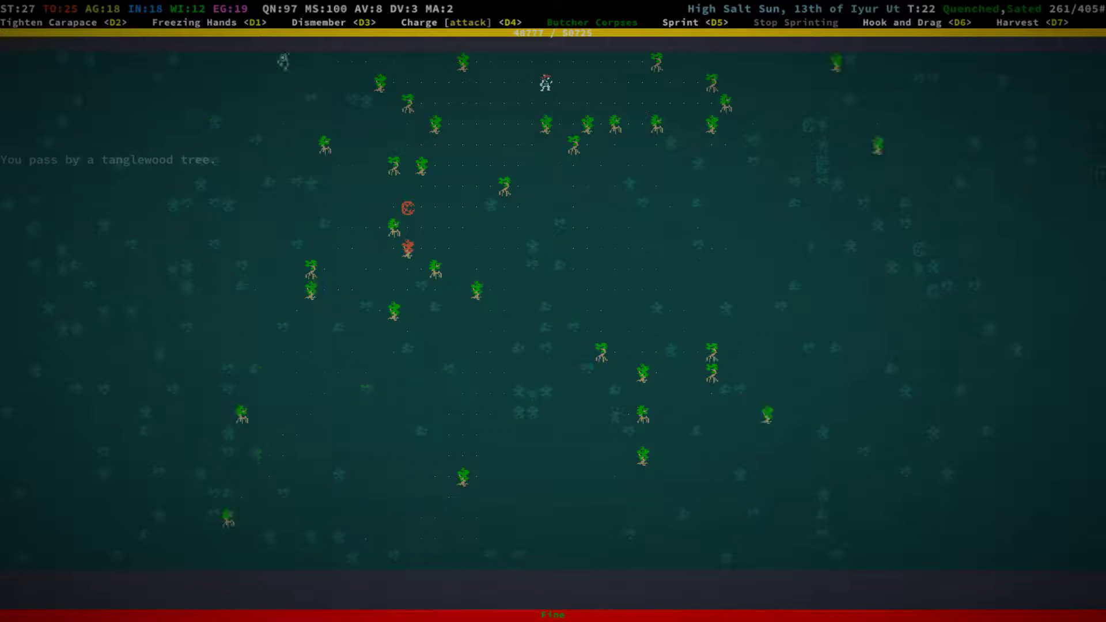
Step: Fight the creatures among the trees, stun one, and clear the ability cooldown warning
key(Down)
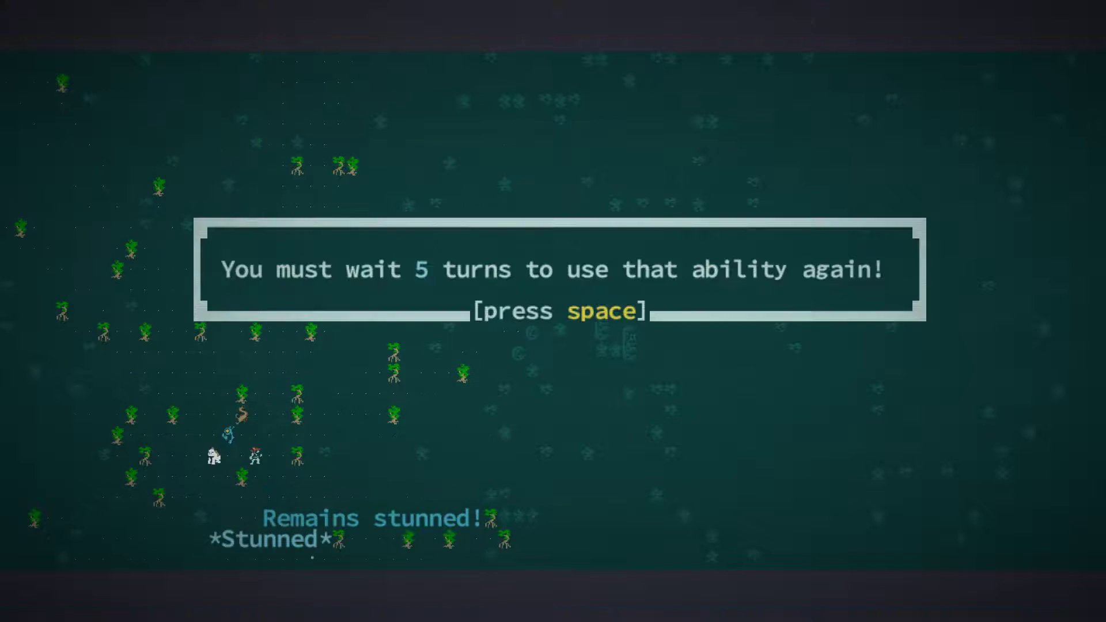
key(space)
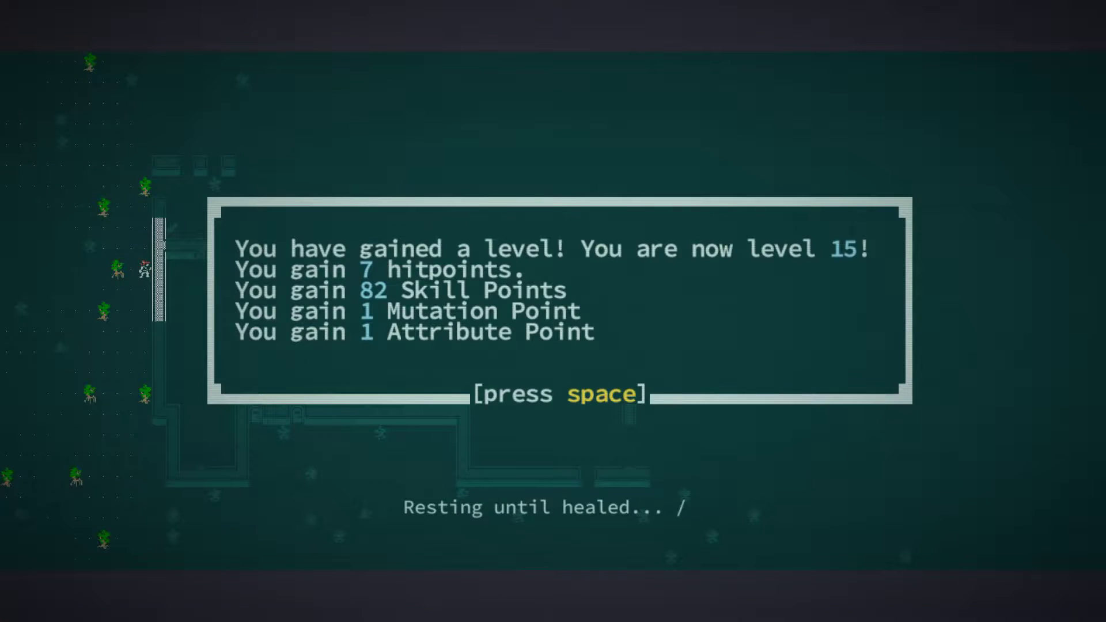
Step: Dismiss the level-up message and open the stash holding a slate frock and bronze short sword
key(space)
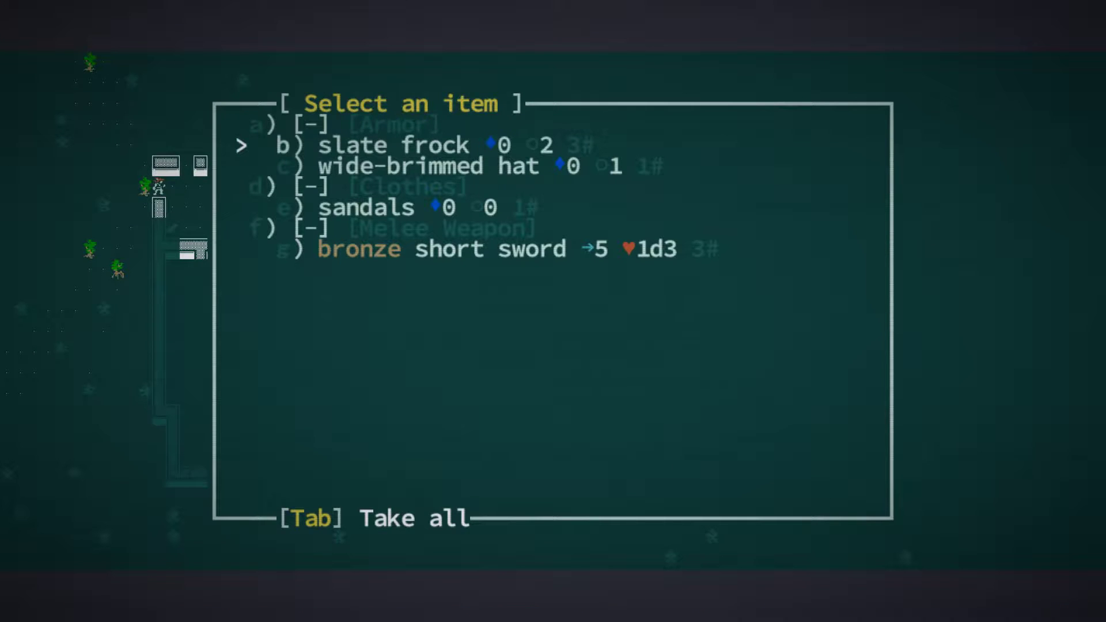
Step: Take items from the ruin's storage containers, including leather armor, then close them
key(Tab)
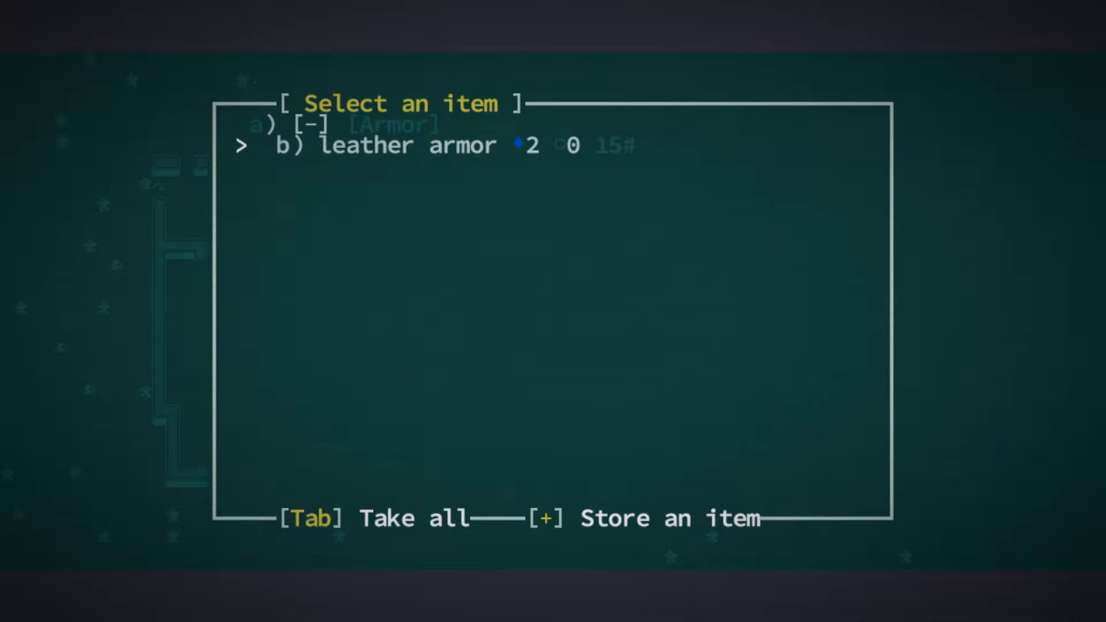
key(Escape)
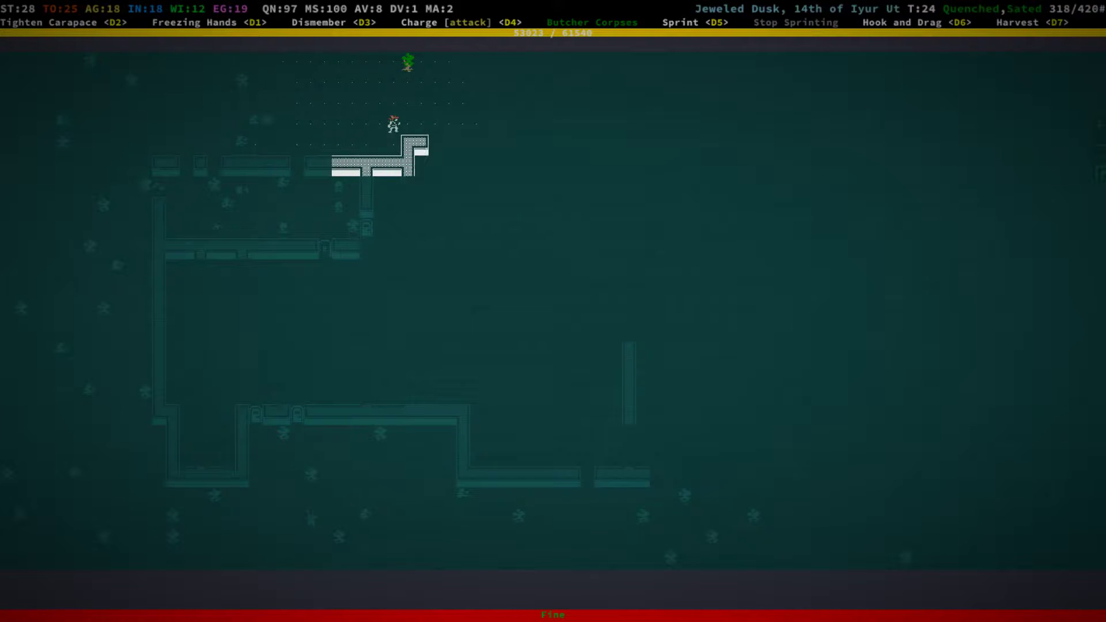
Step: Walk through the ruin's corridors, attack a creature, and dismiss the cooldown warning
key(Down)
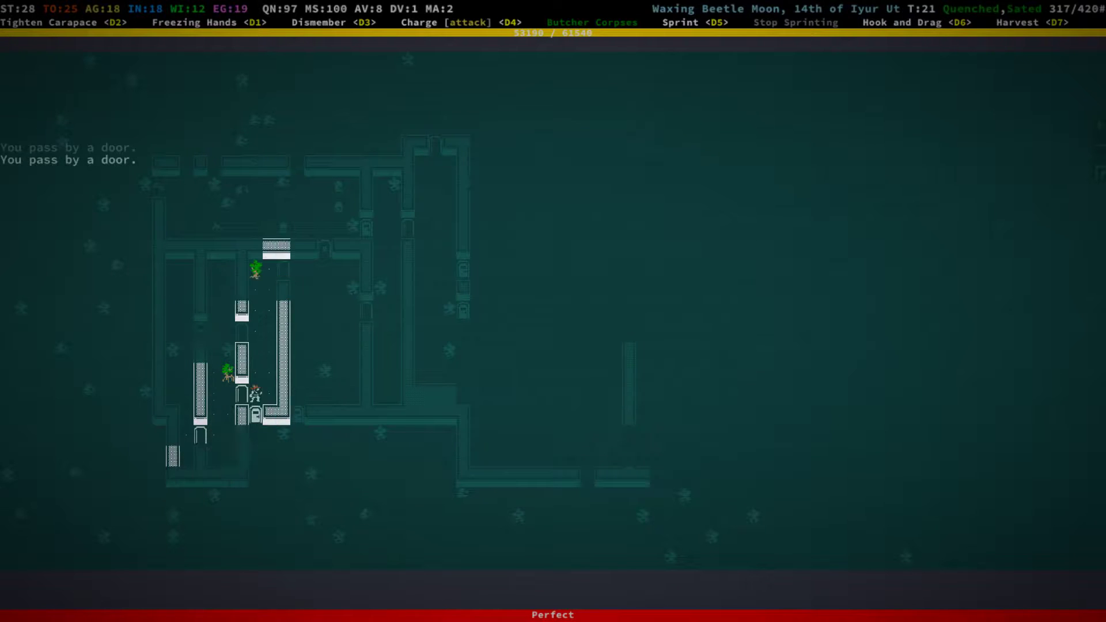
key(up)
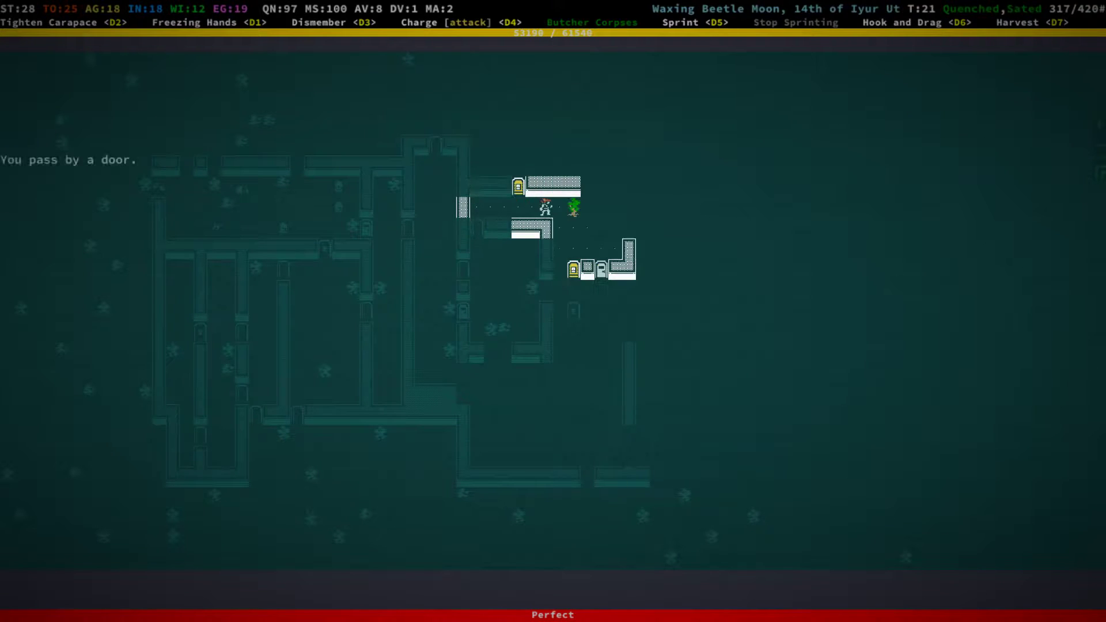
key(Down)
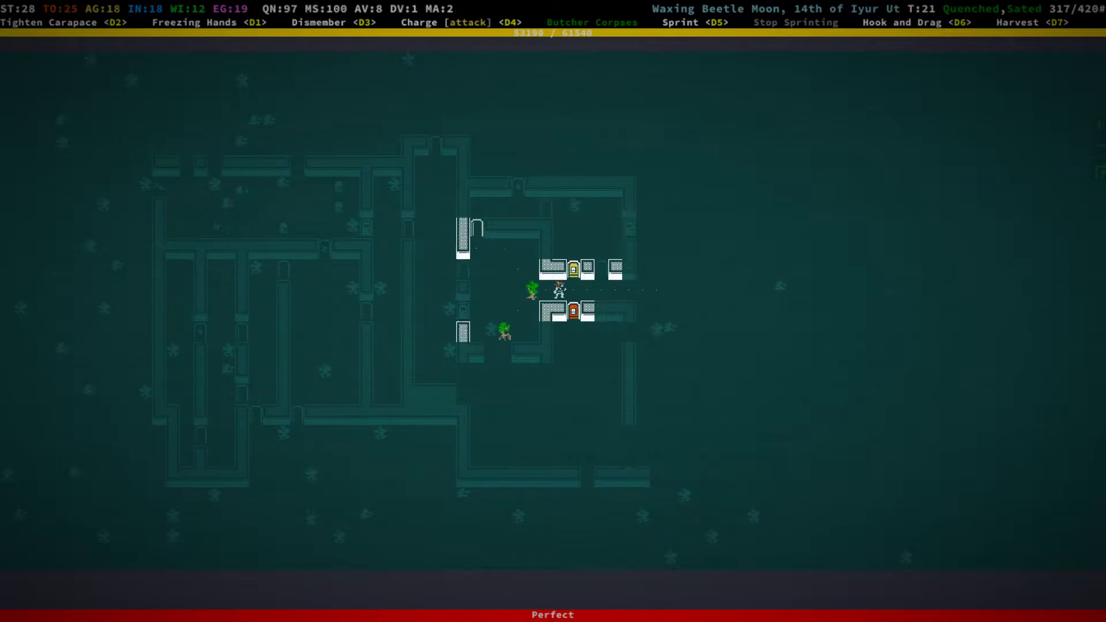
key(Down)
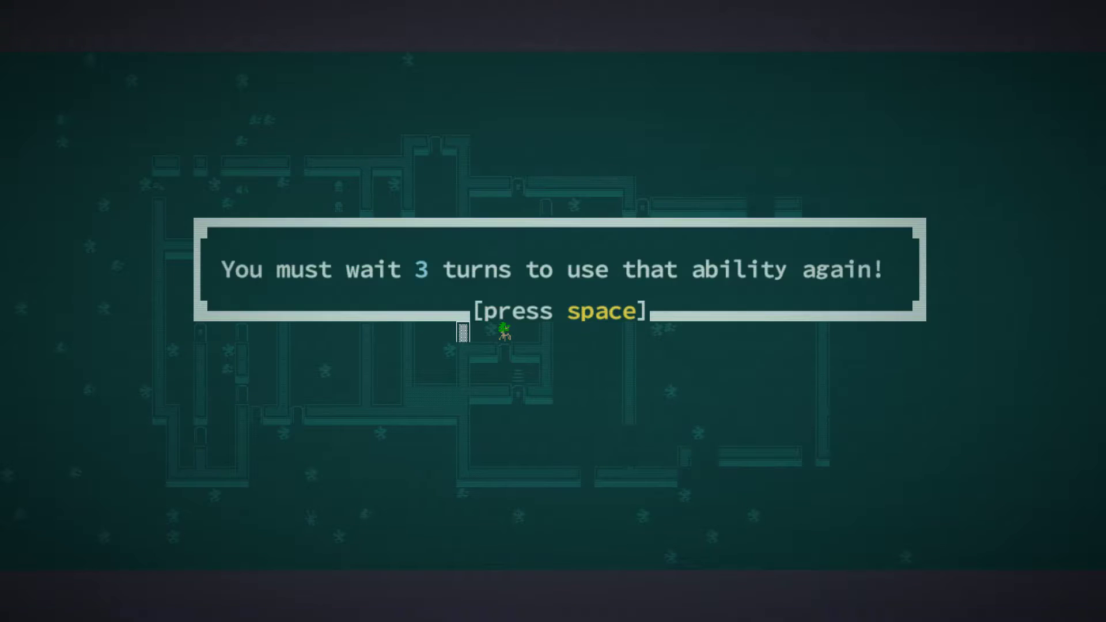
key(space)
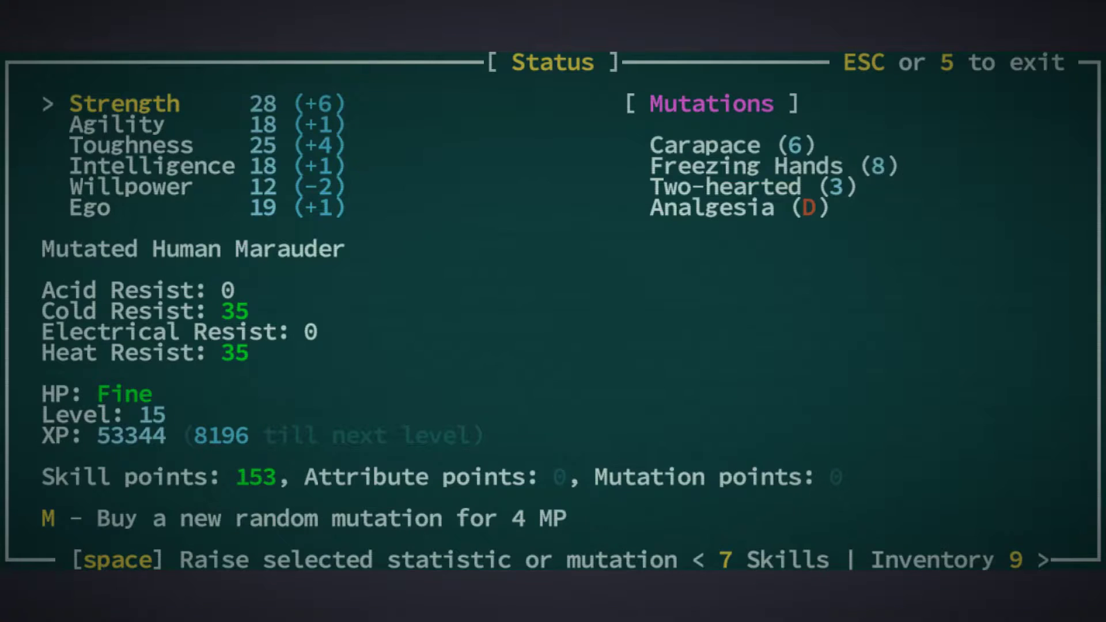
Step: Buy Skillful Harvestry from the skills list for 150 skill points, then exit to the map
key(7)
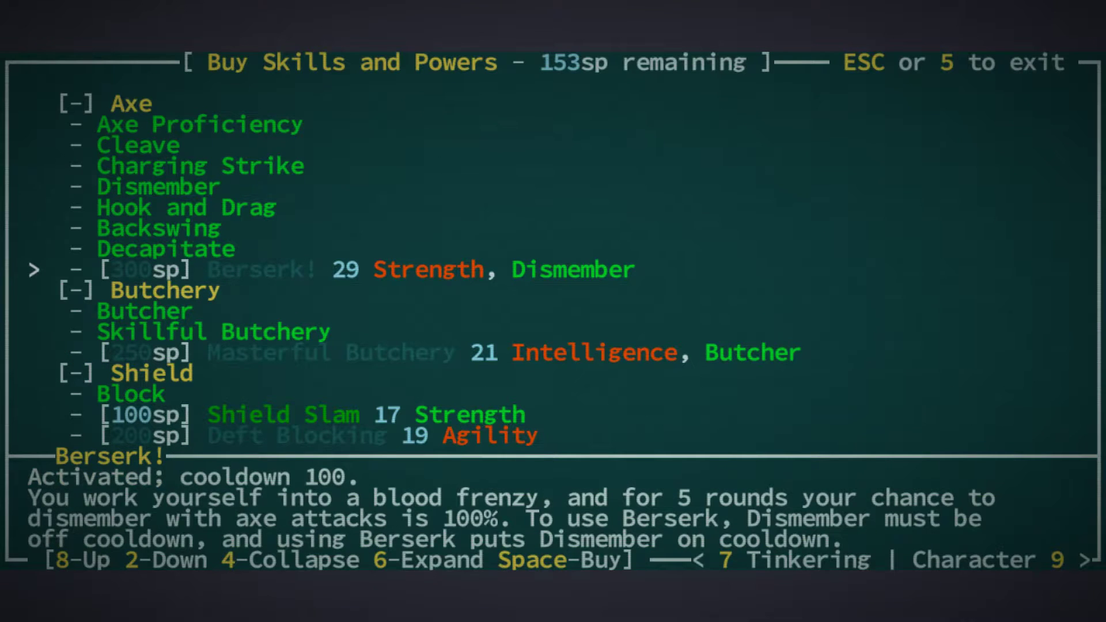
key(2)
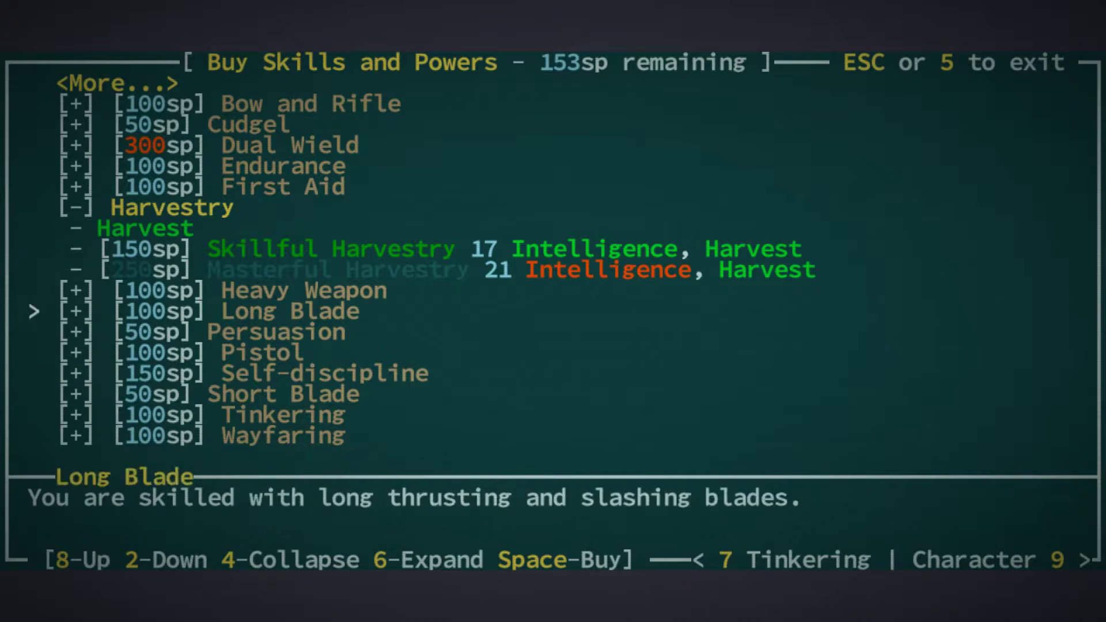
key(8)
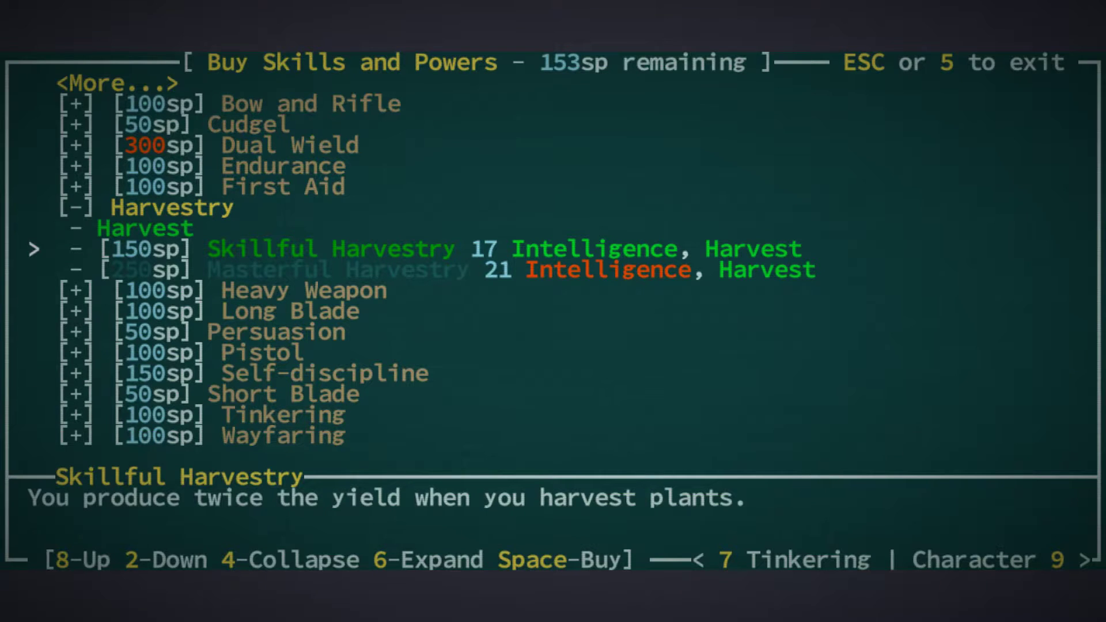
key(Escape)
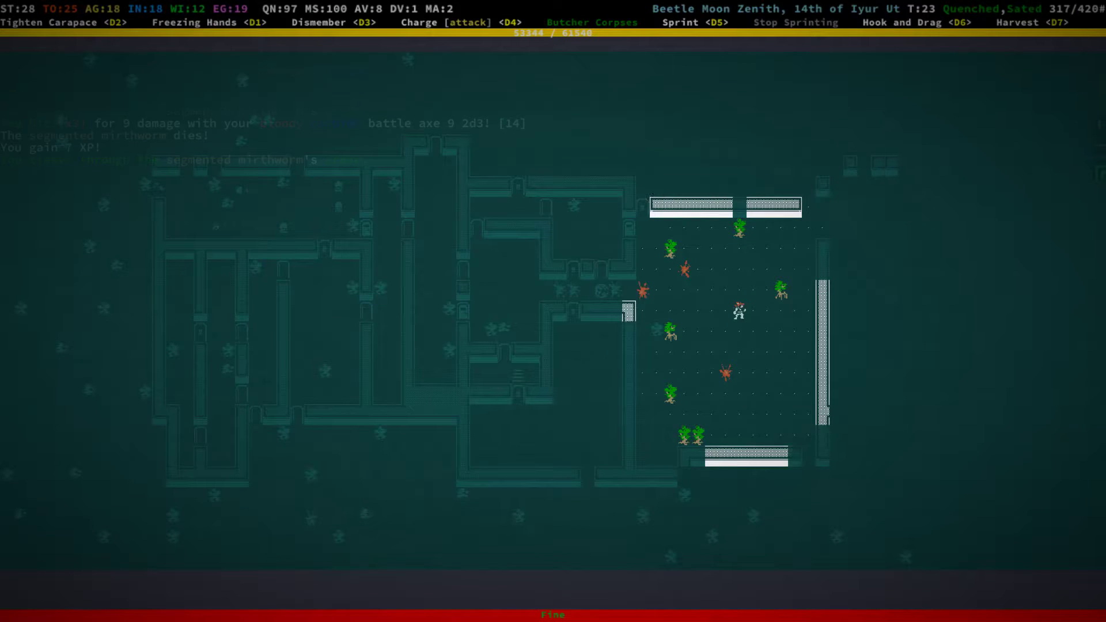